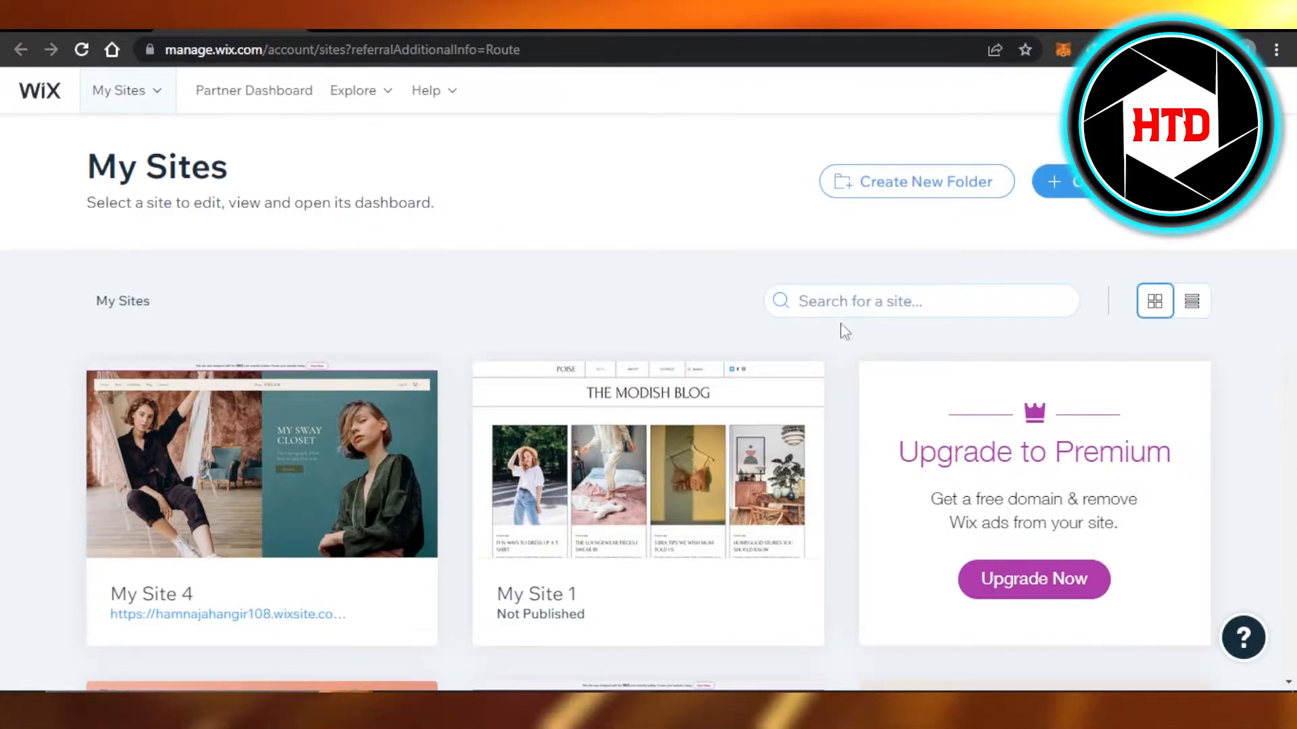
mouse_move(824, 510)
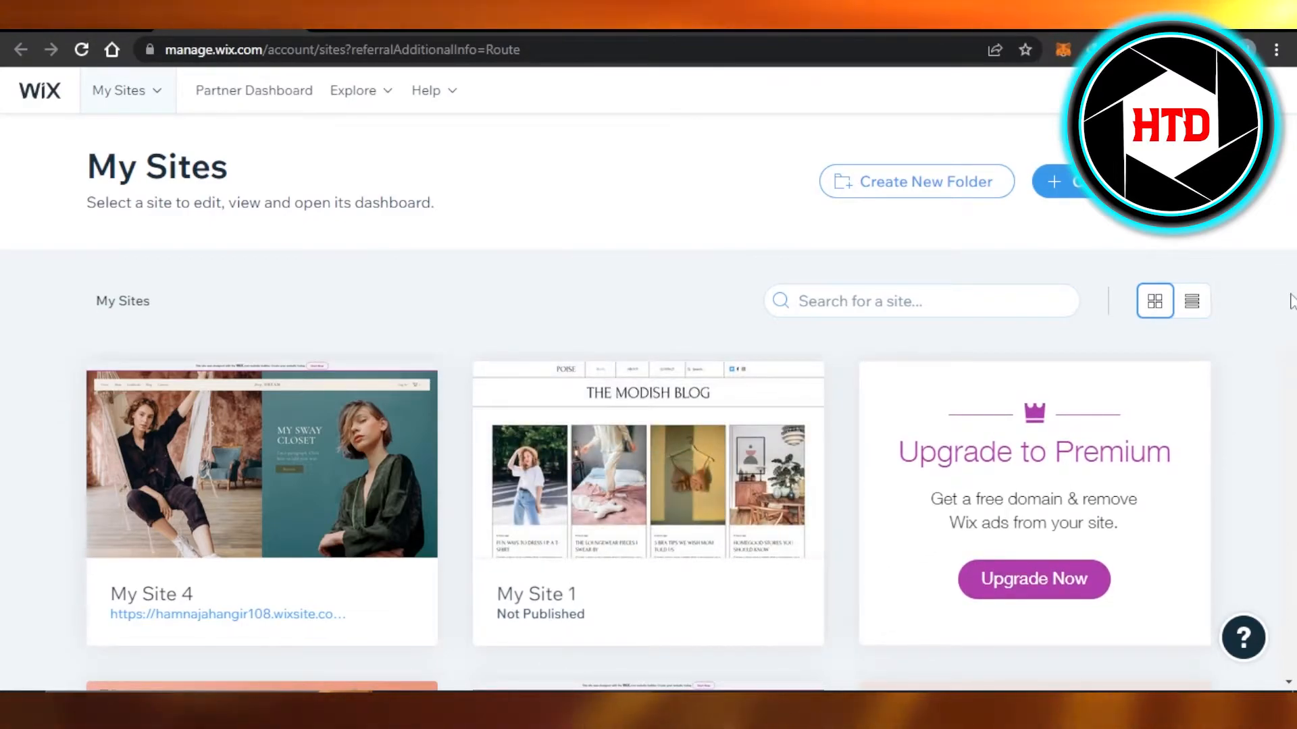
mouse_move(274, 543)
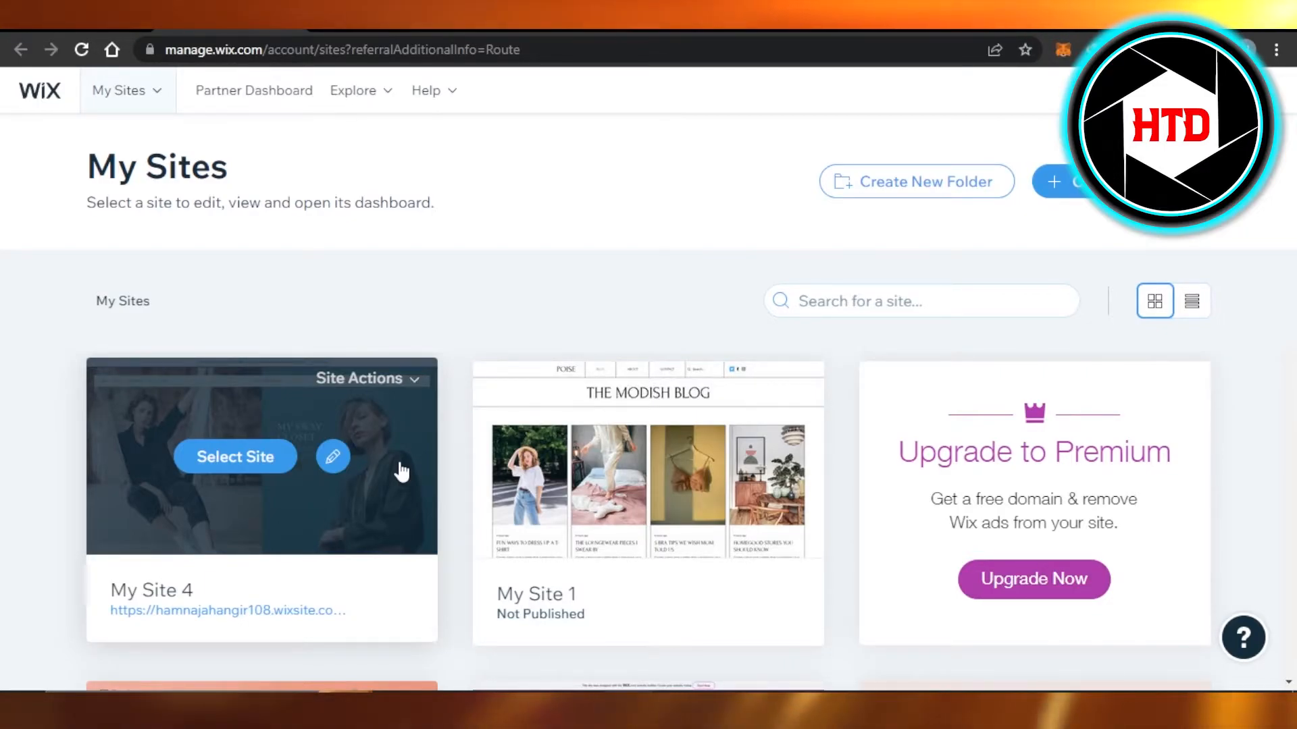
mouse_move(300, 168)
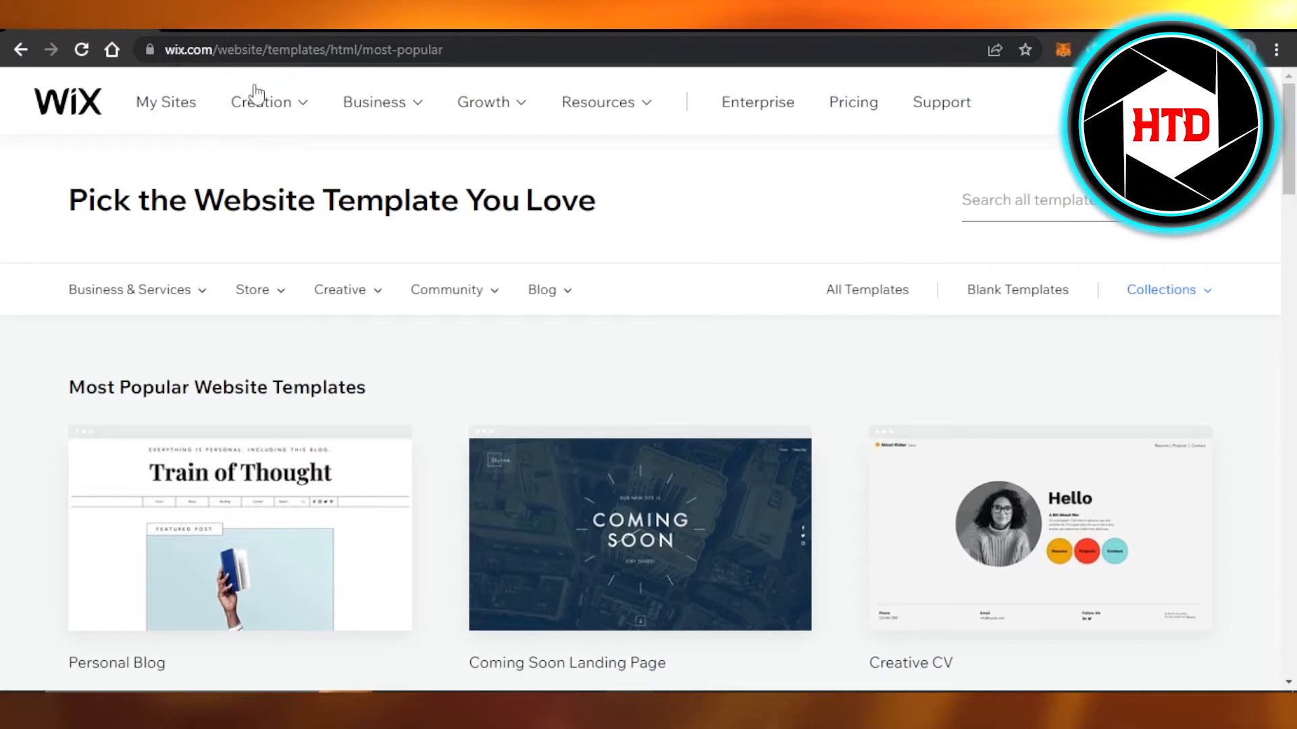
mouse_move(447, 331)
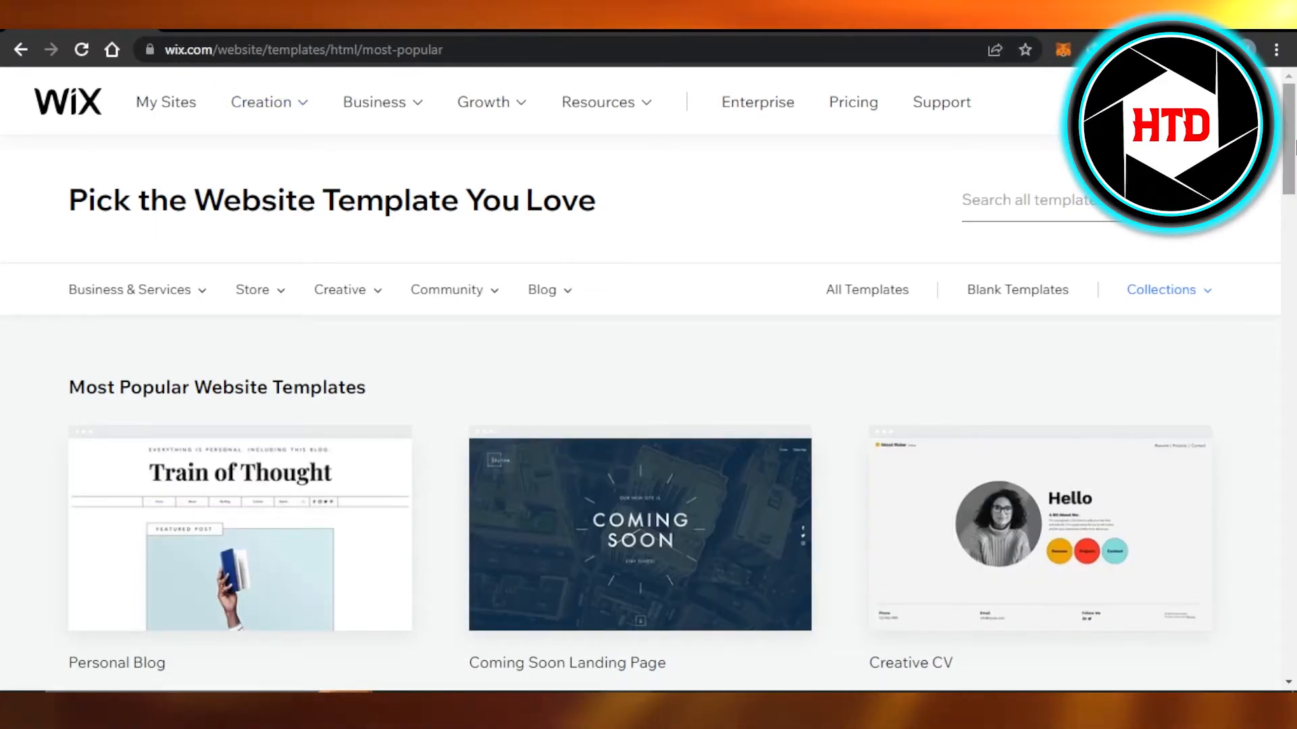
scroll("down", 3)
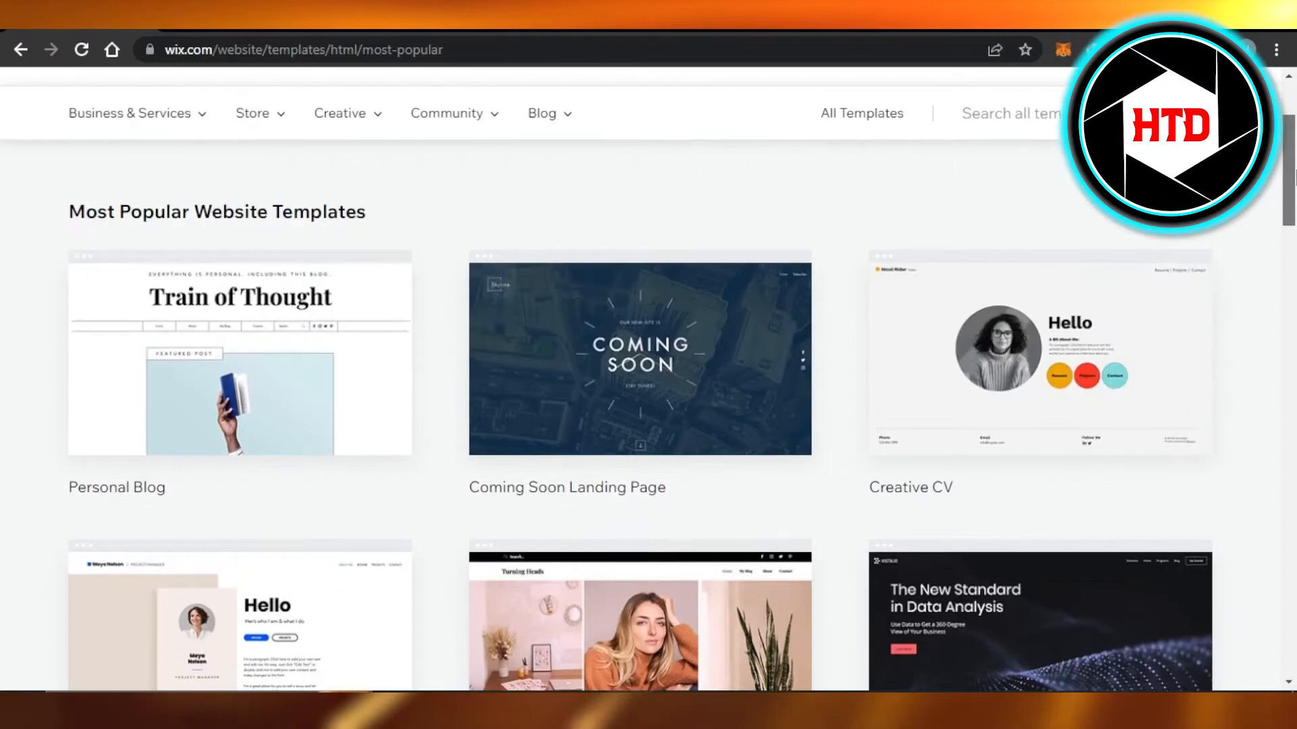
scroll("down", 3)
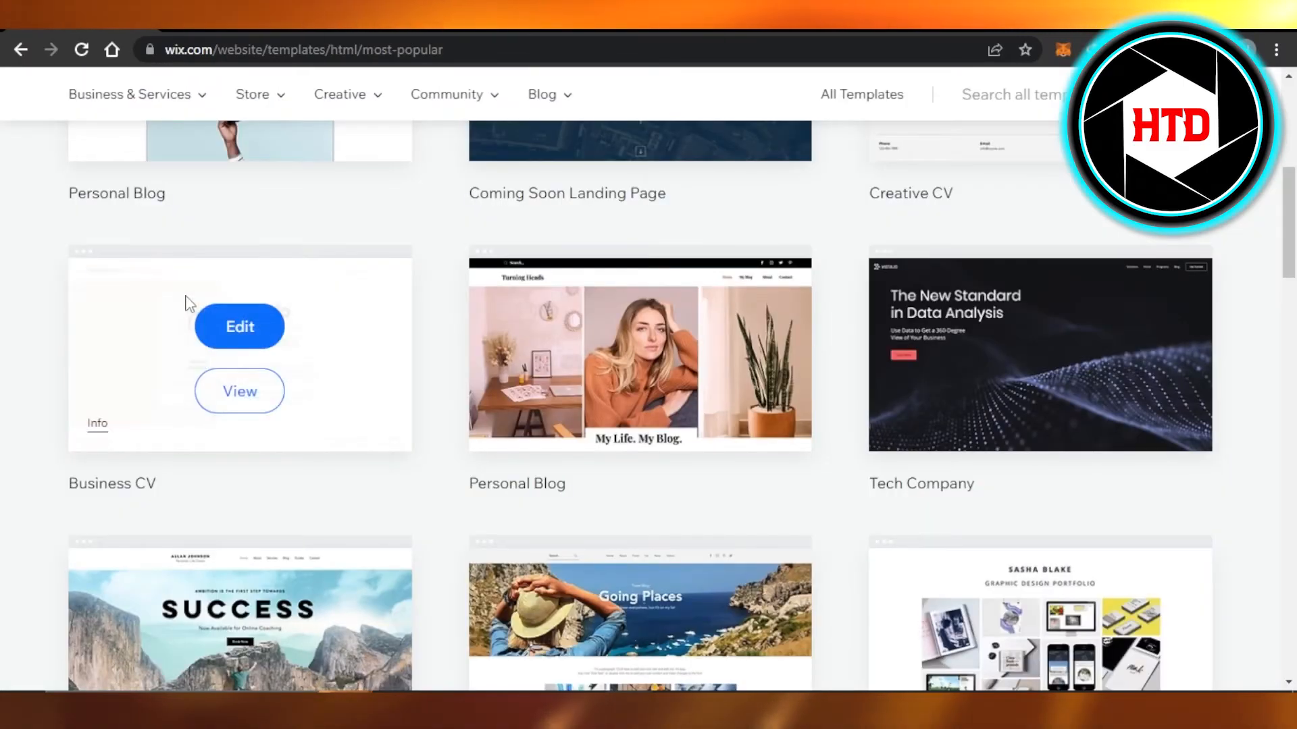
mouse_move(684, 508)
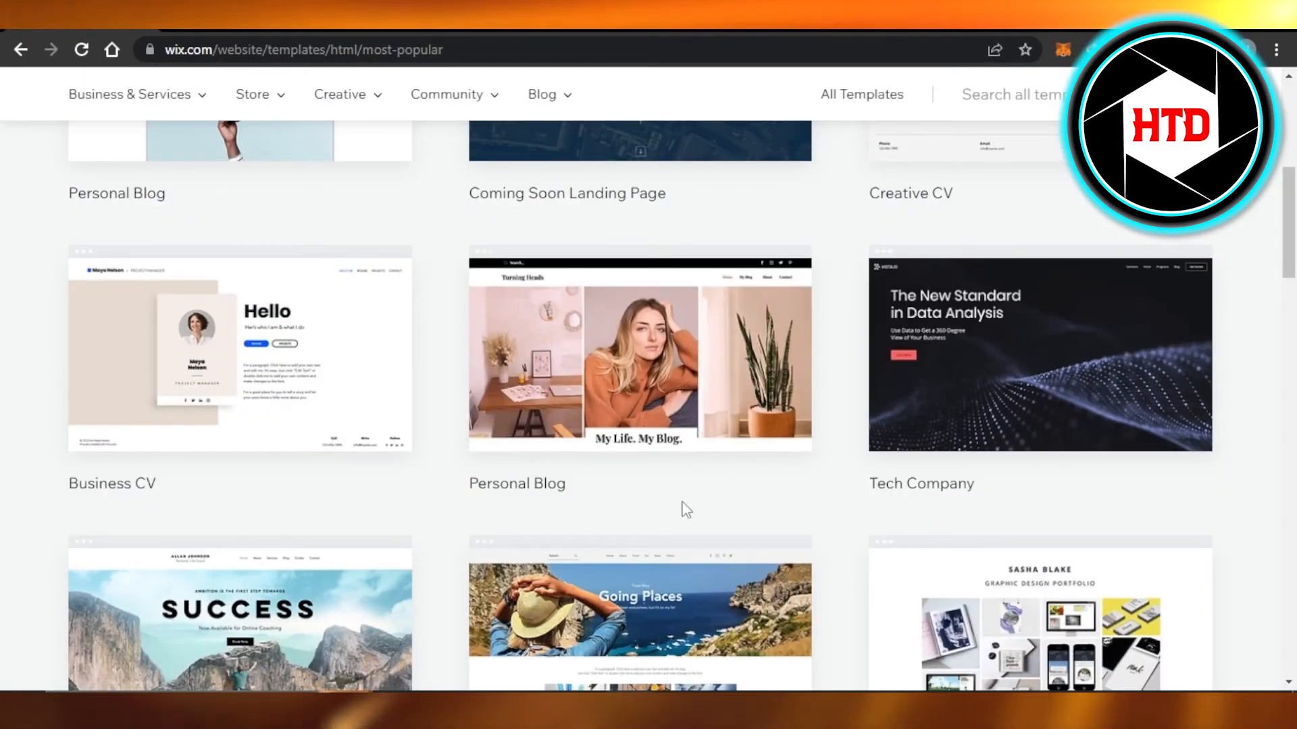
mouse_move(626, 412)
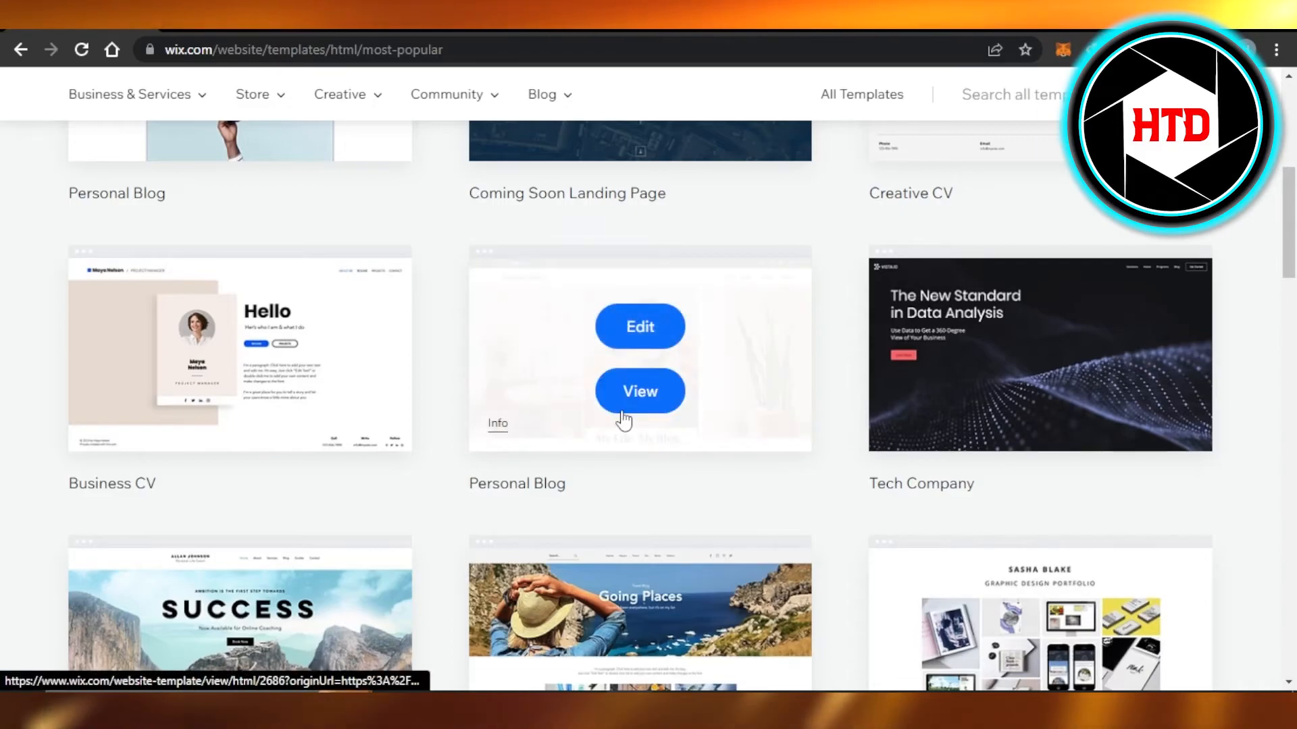
mouse_move(702, 503)
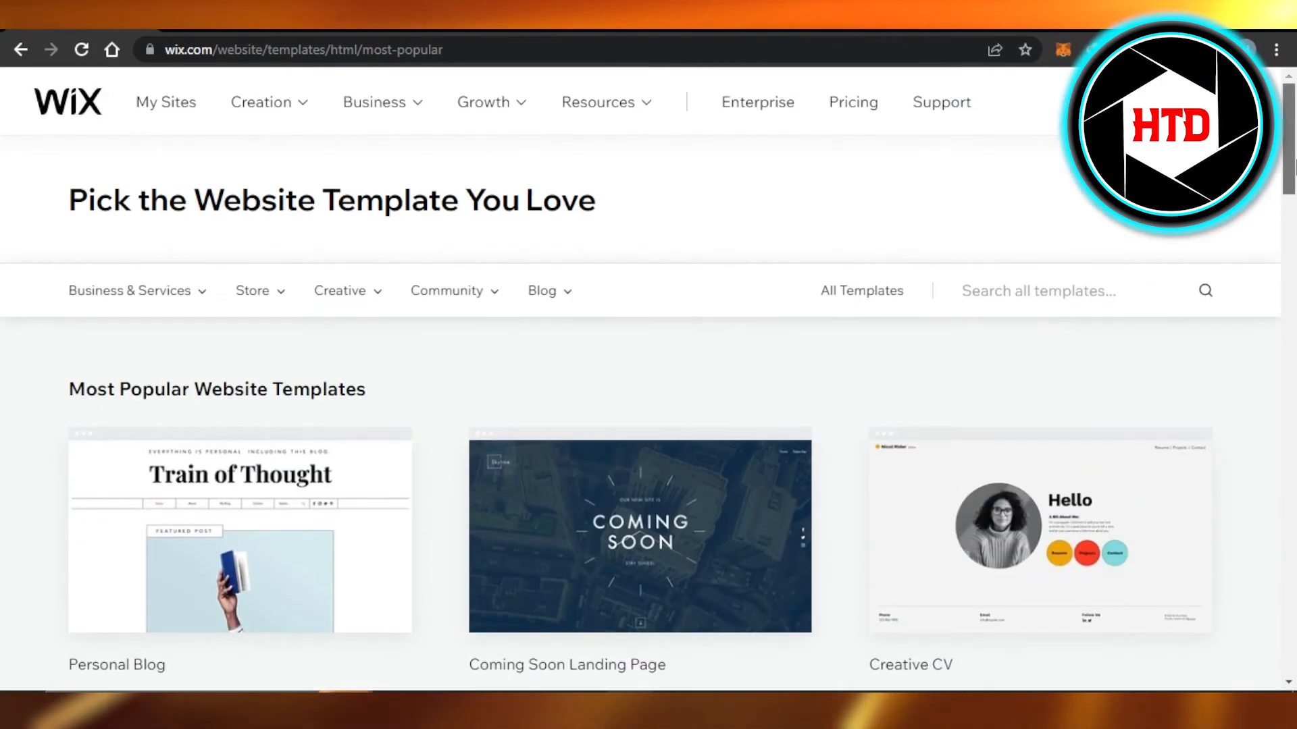
Step: Start editing the Coming Soon Landing Page template, landing back on My Sites
scroll("down", 3)
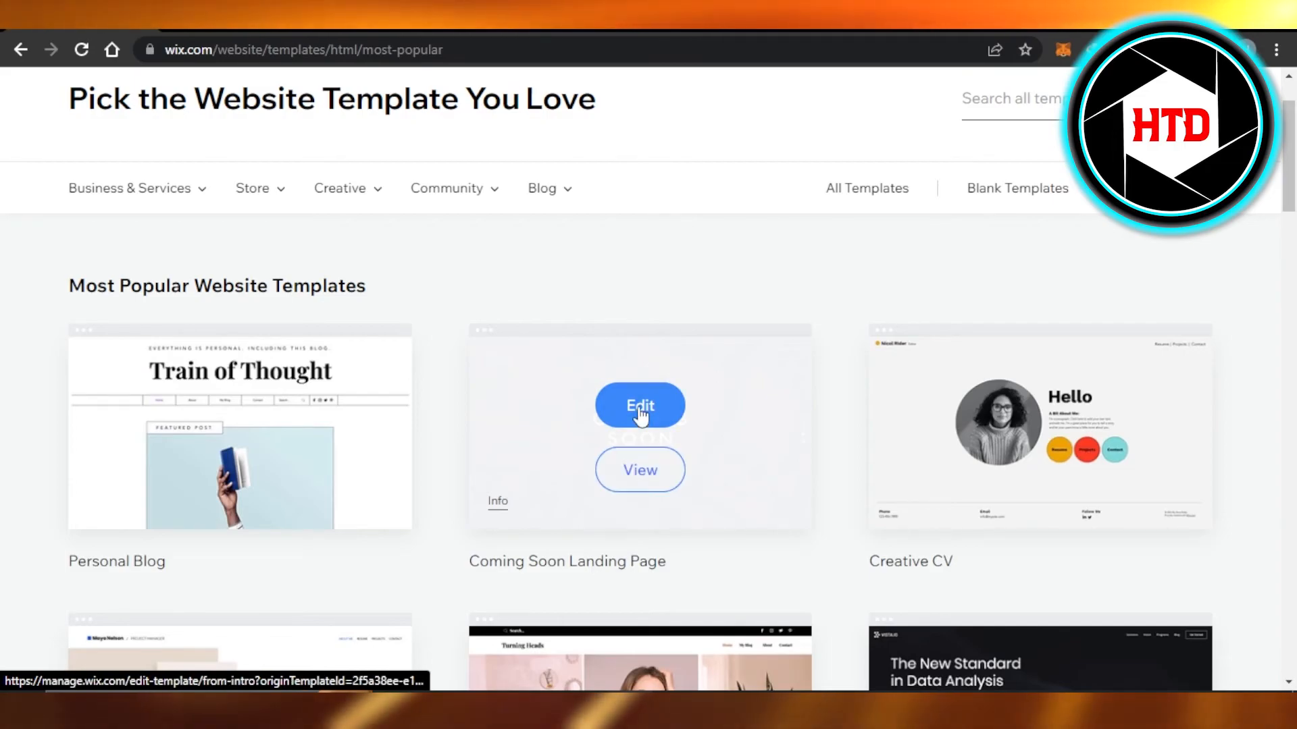
left_click(640, 405)
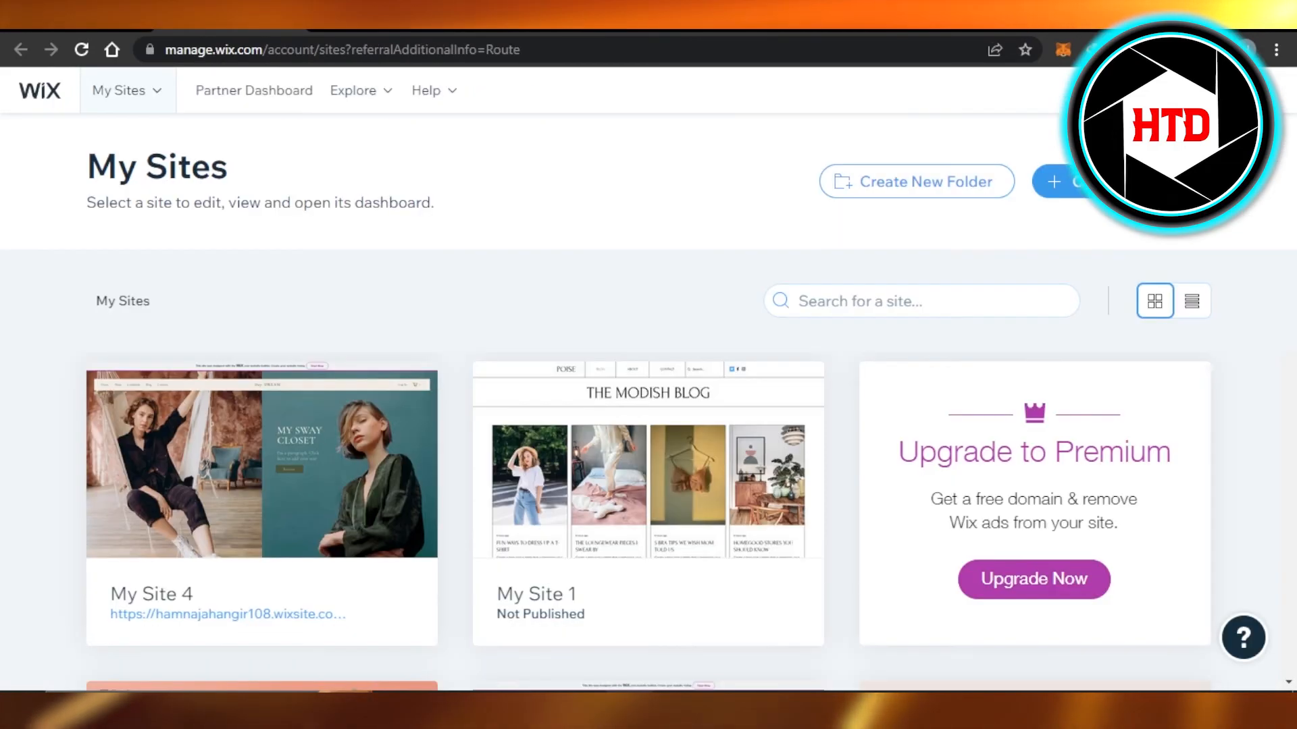